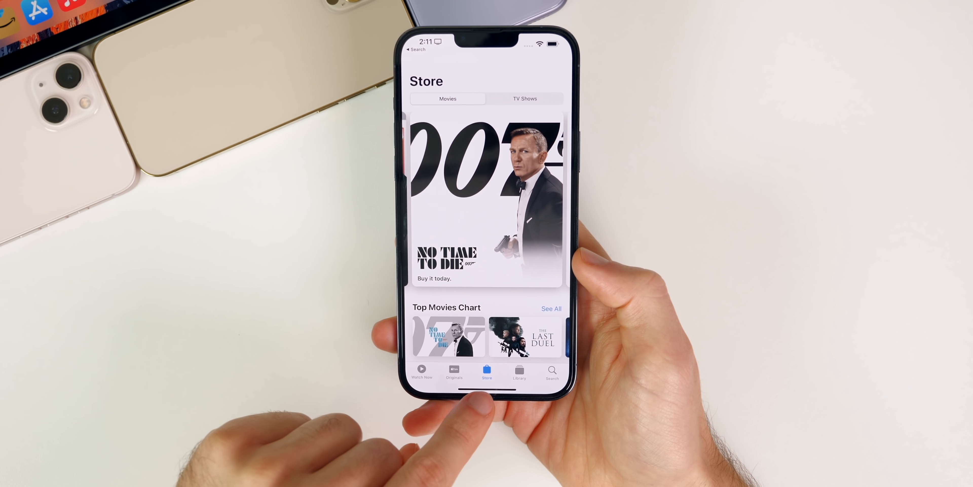
- Scroll down the iOS 15.2 release notes to the list of bug fixes
scroll(up, 3)
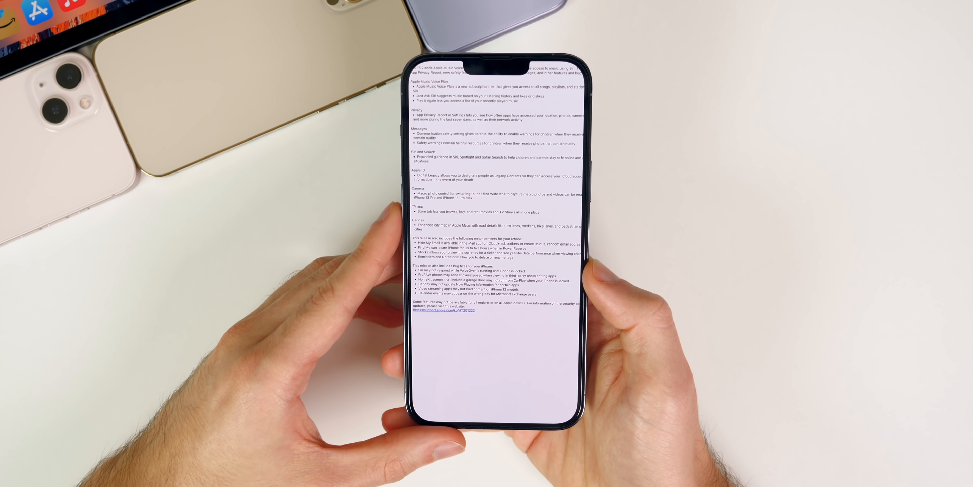
- Swipe up from the bottom edge to leave Settings for the Home Screen
scroll(up, 3)
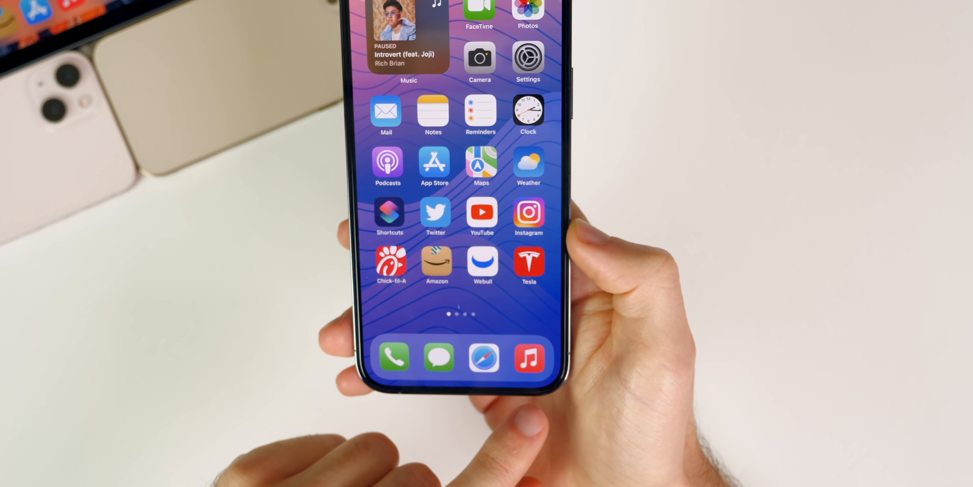
- Launch Settings from the Home Screen to its main options list
click(408, 43)
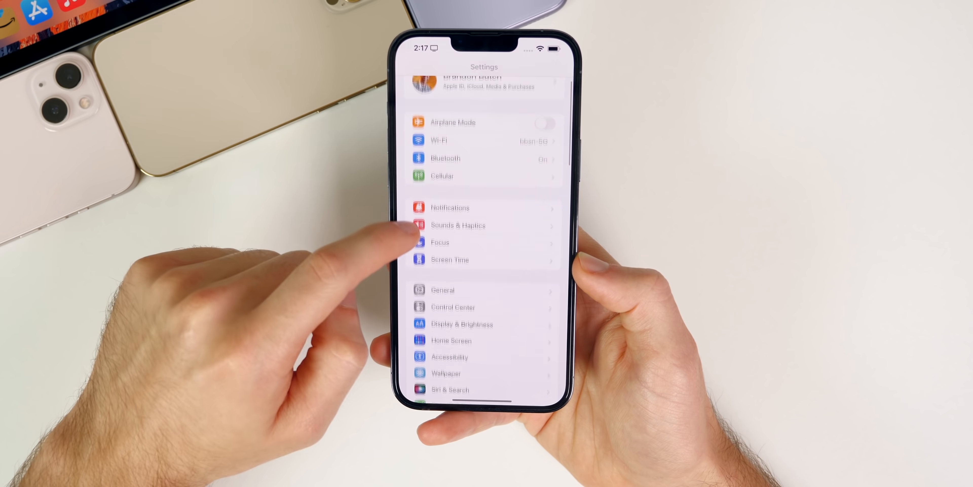
click(443, 289)
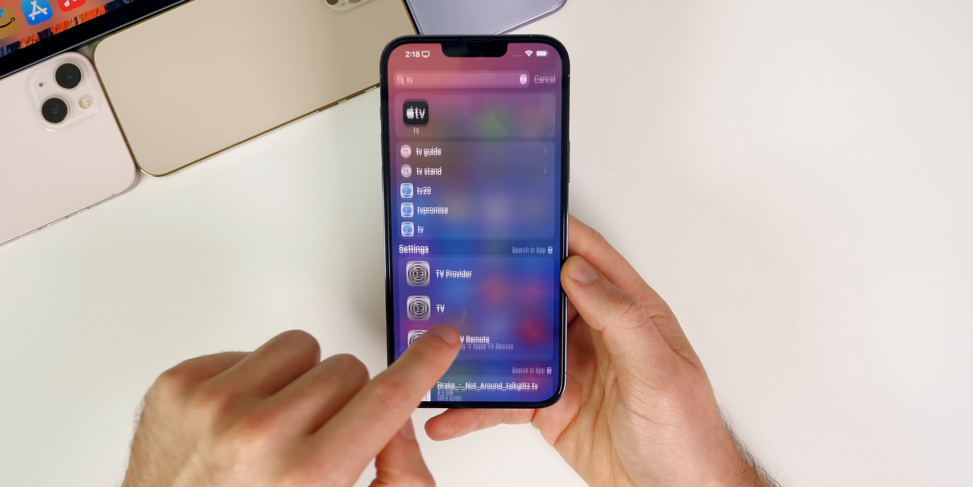
- Search Spotlight for "geekbench 5" to surface the Geekbench 5 app
text(geekbench 5)
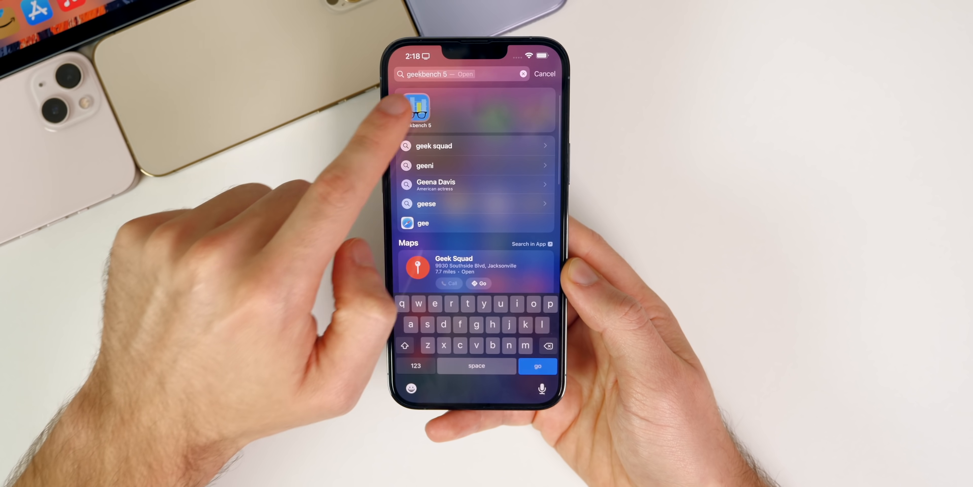